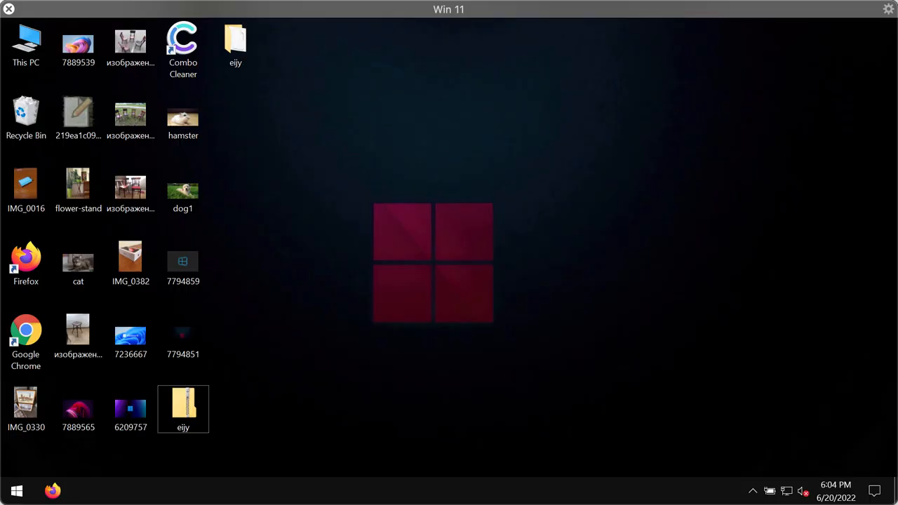
pyautogui.moveTo(358, 133)
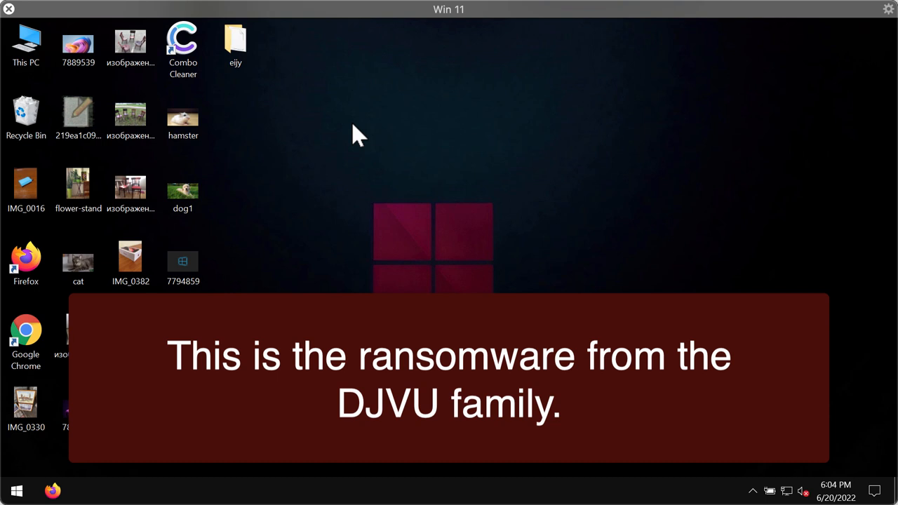
pyautogui.moveTo(181, 189)
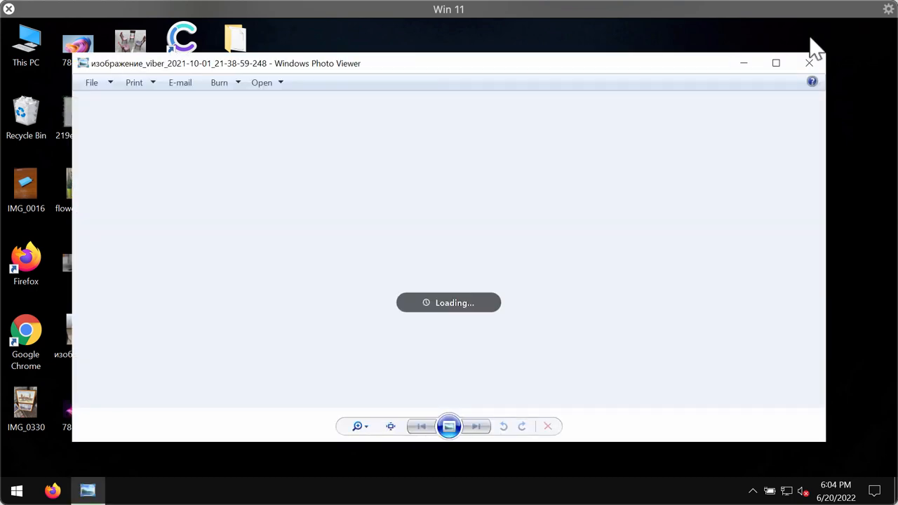
# Close Windows Photo Viewer and return to a clear desktop via the Win+X Desktop option.
pyautogui.click(807, 63)
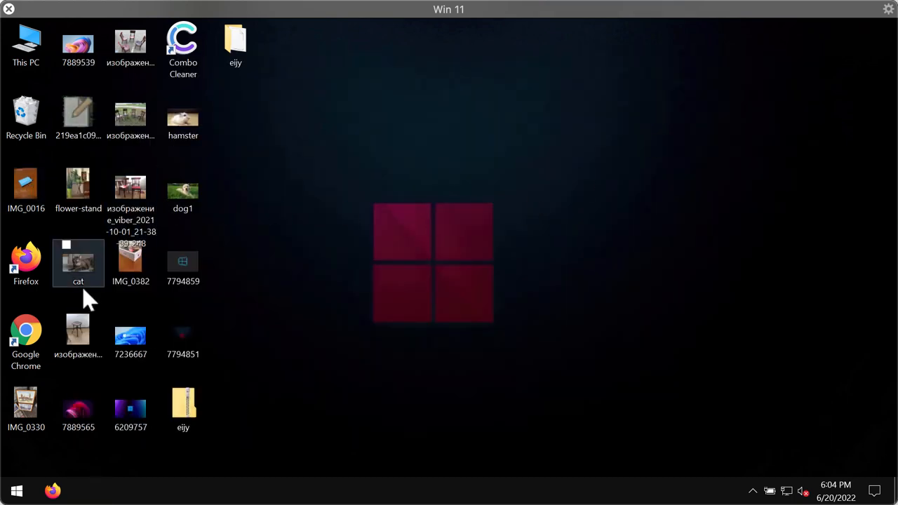
pyautogui.click(66, 244)
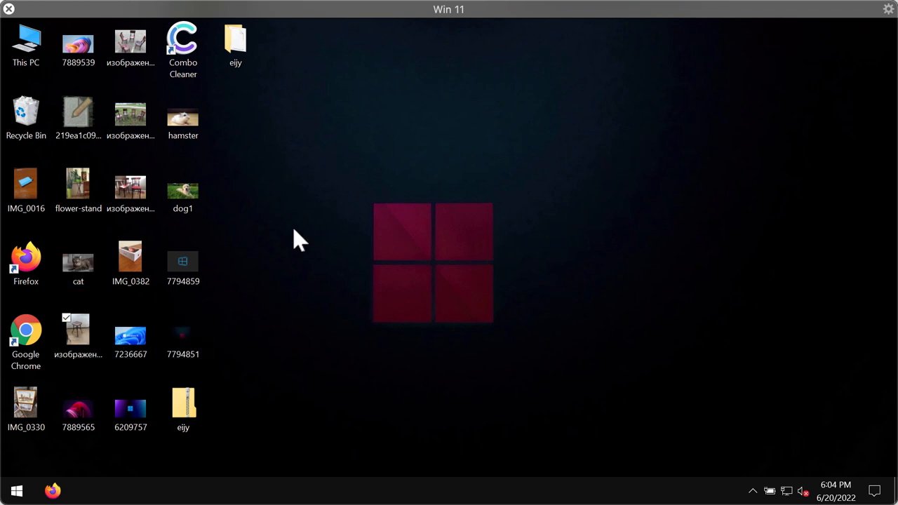
pyautogui.click(25, 263)
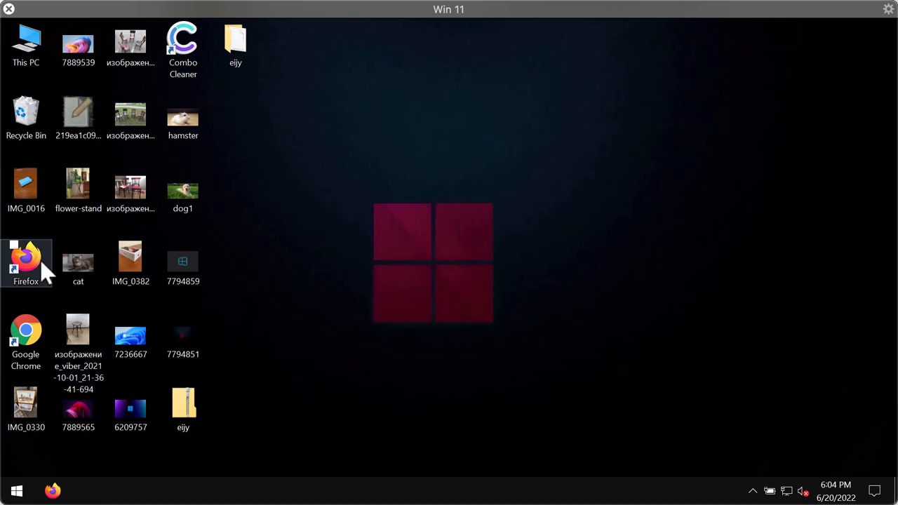
pyautogui.moveTo(205, 335)
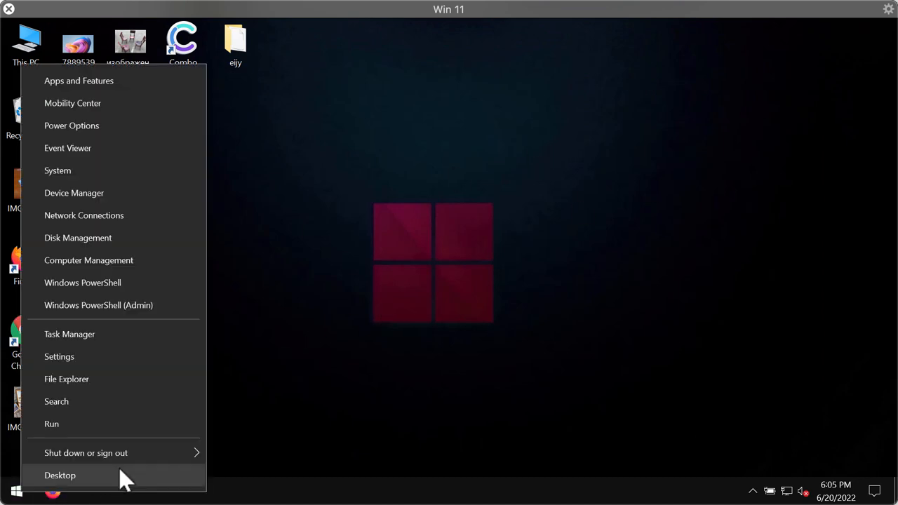
pyautogui.click(59, 474)
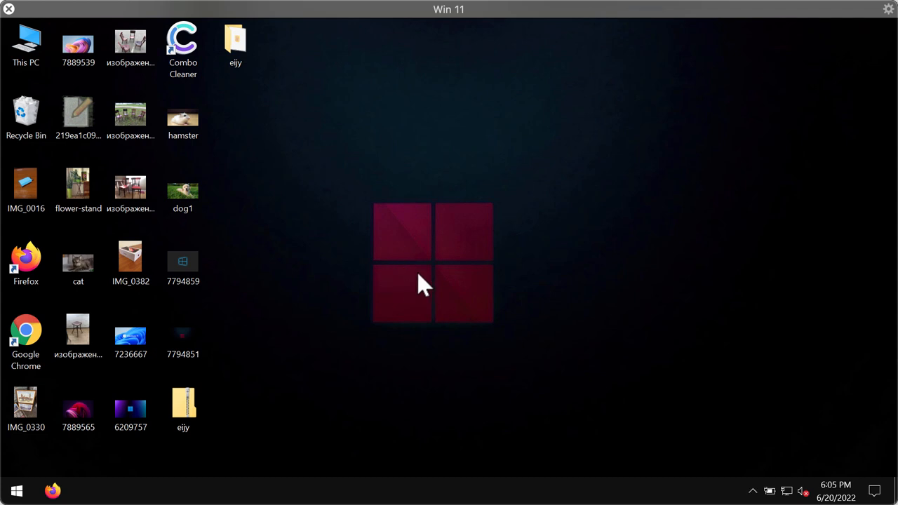
# Dismiss the 'Windows can't open this type of file' warning for the .eijy file and raise the taskbar menu.
pyautogui.click(427, 284)
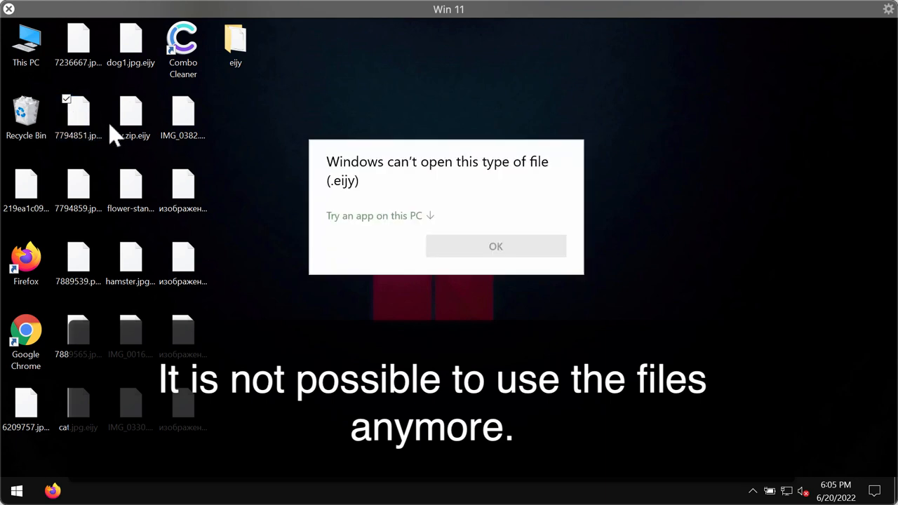
pyautogui.moveTo(363, 187)
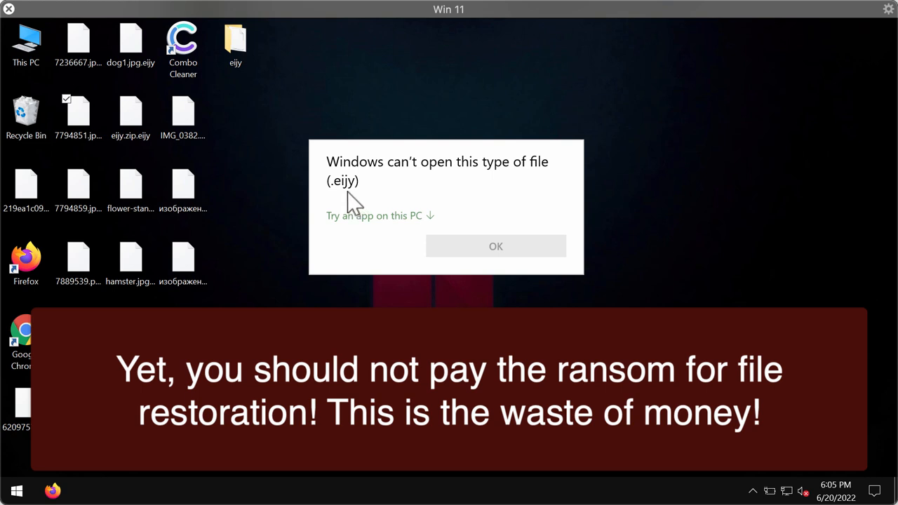
pyautogui.click(130, 185)
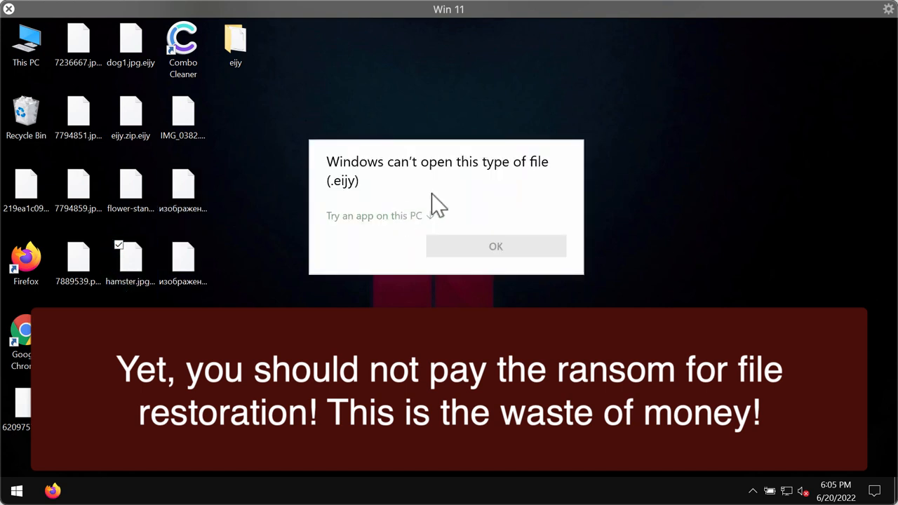
pyautogui.click(495, 247)
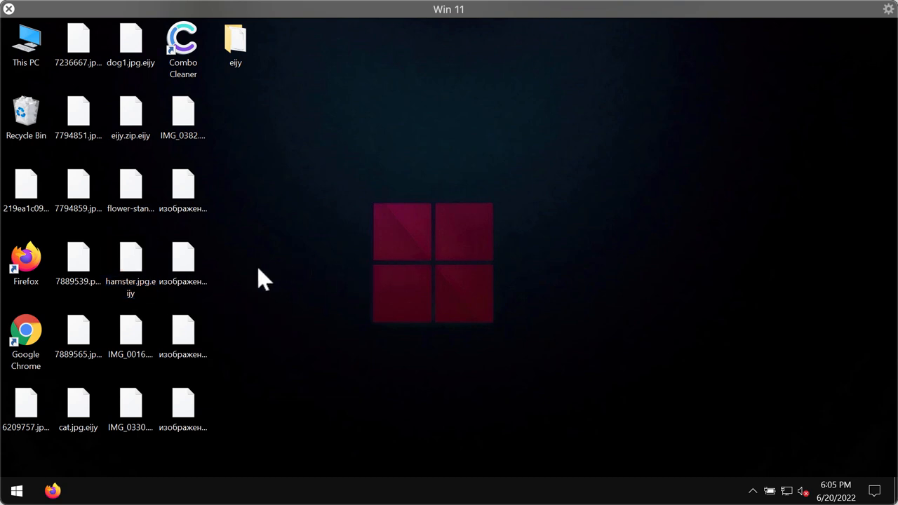
pyautogui.click(182, 264)
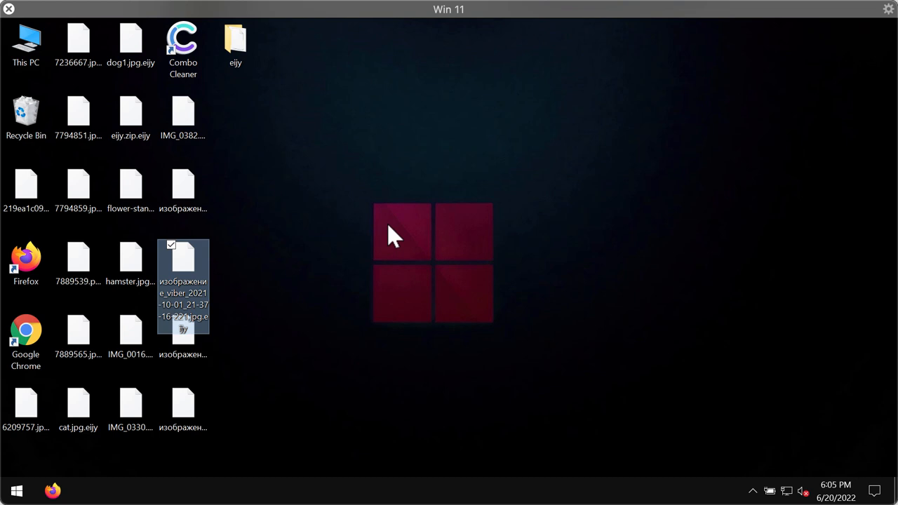
pyautogui.click(358, 155)
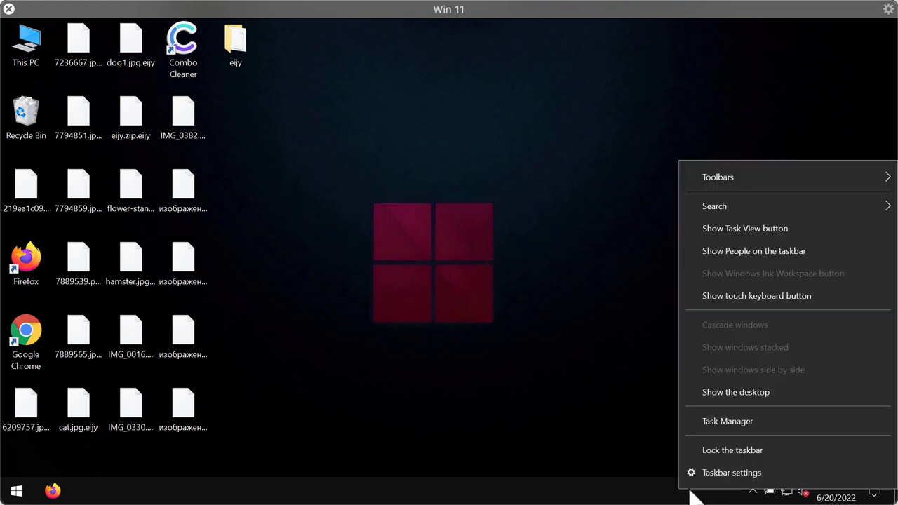
# End the 56263e608a… hex-named background process in Task Manager, then close it.
pyautogui.click(727, 421)
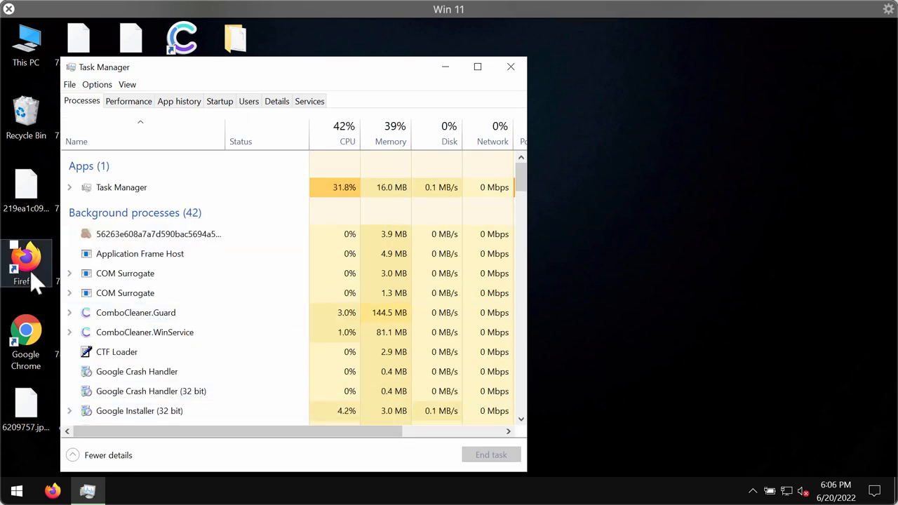
pyautogui.click(157, 233)
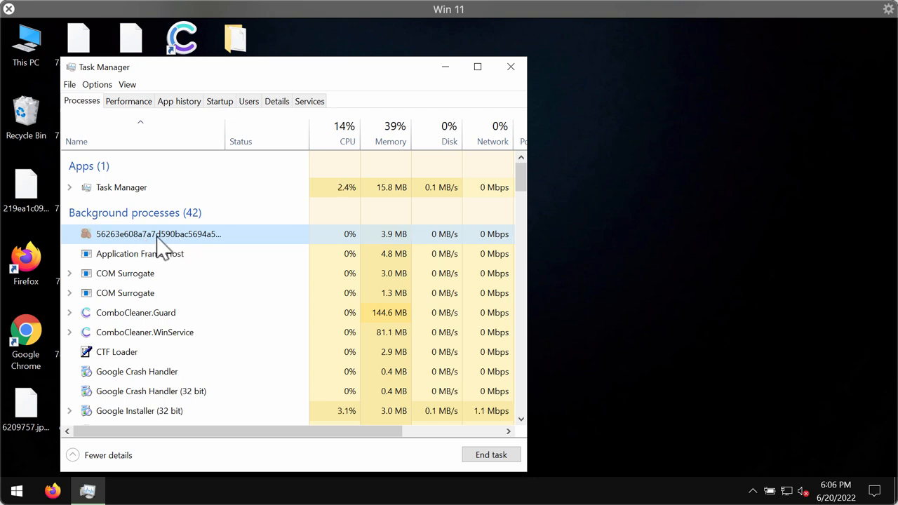
pyautogui.rightClick(157, 233)
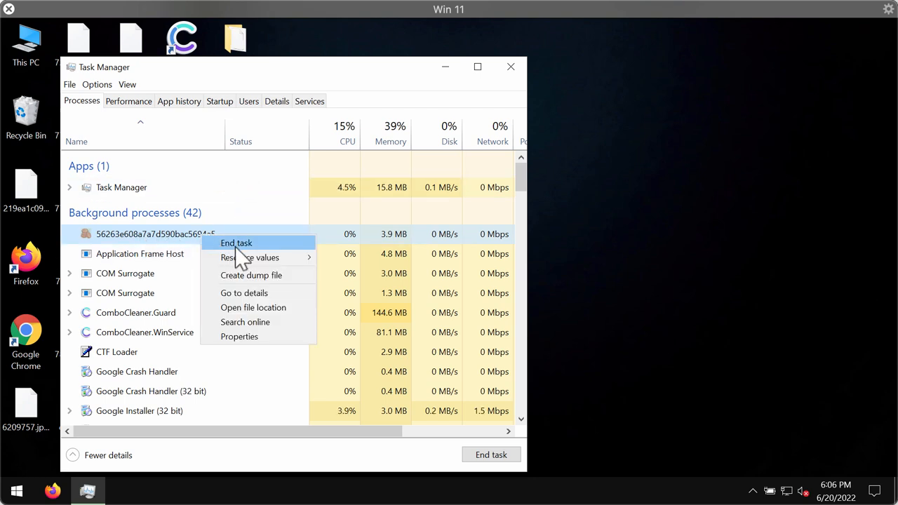
pyautogui.click(236, 243)
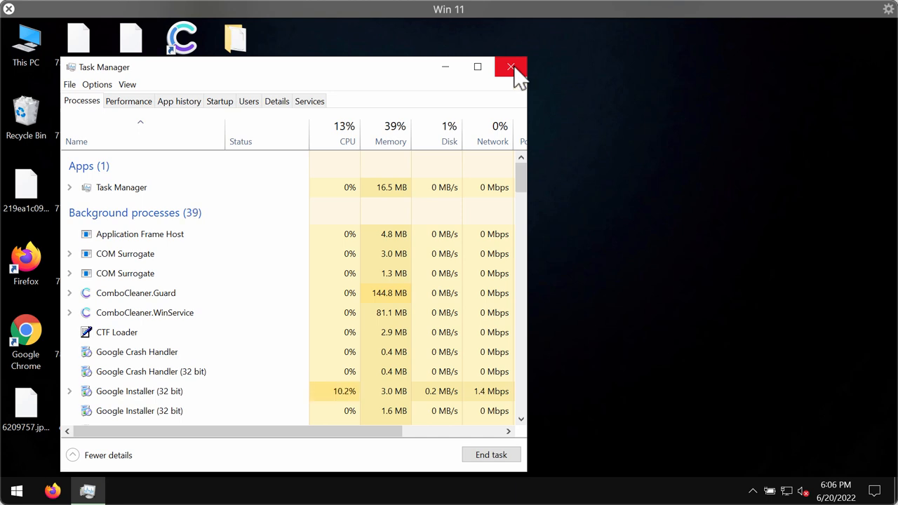
pyautogui.click(511, 67)
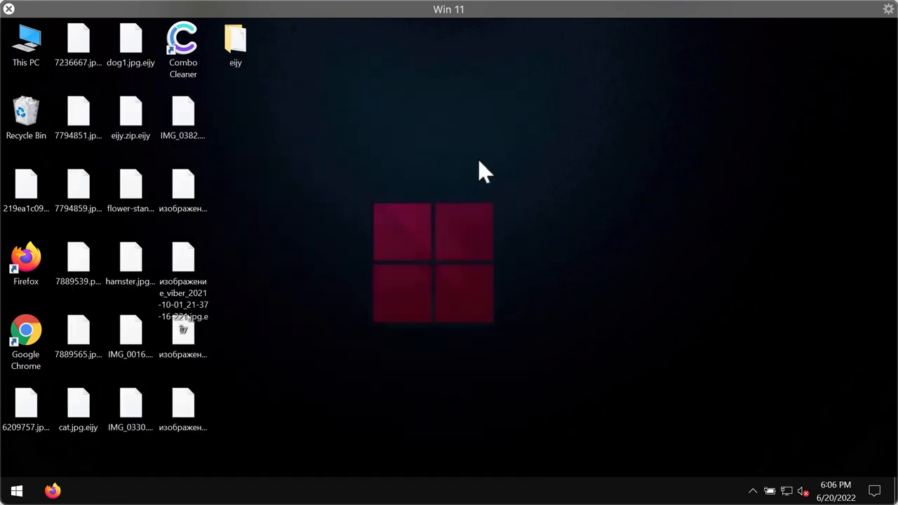
pyautogui.moveTo(516, 362)
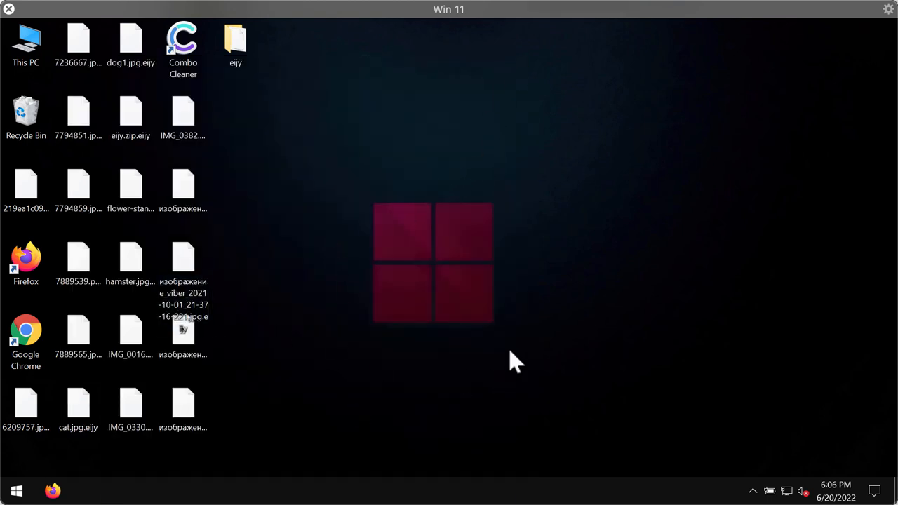
pyautogui.moveTo(526, 333)
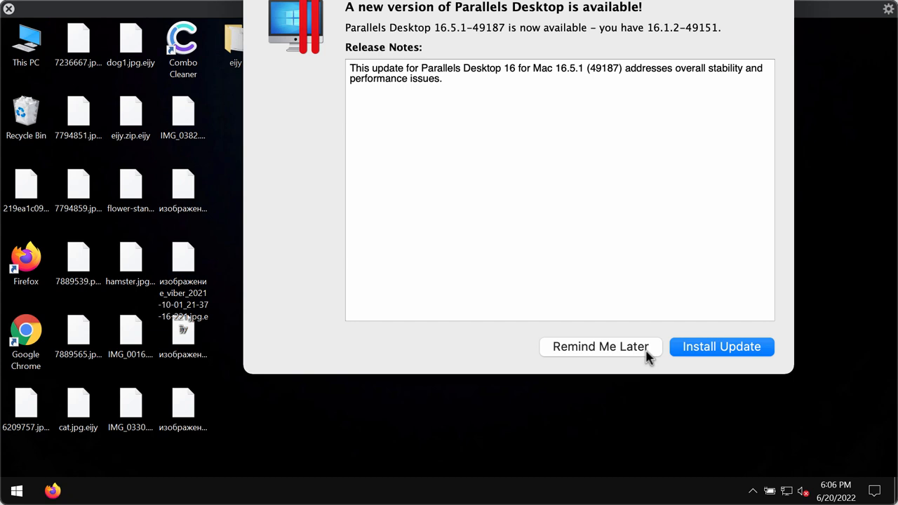
pyautogui.click(600, 347)
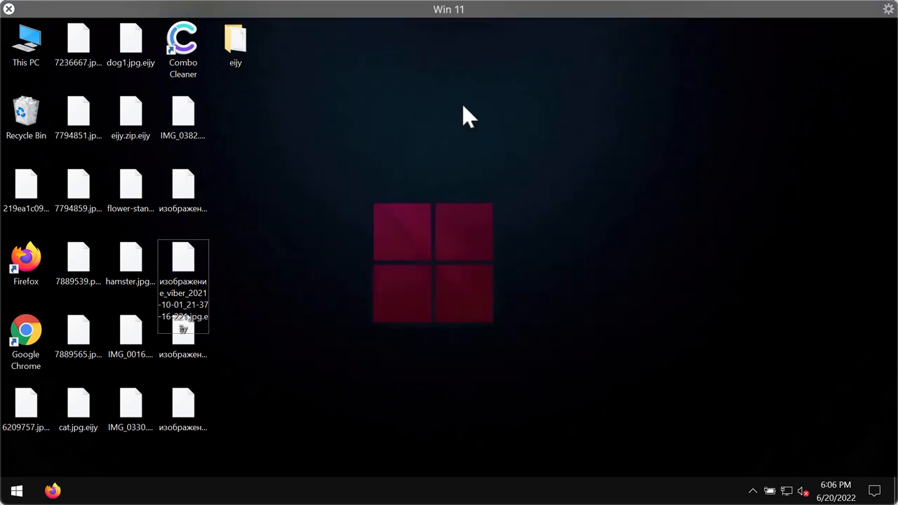
pyautogui.moveTo(434, 290)
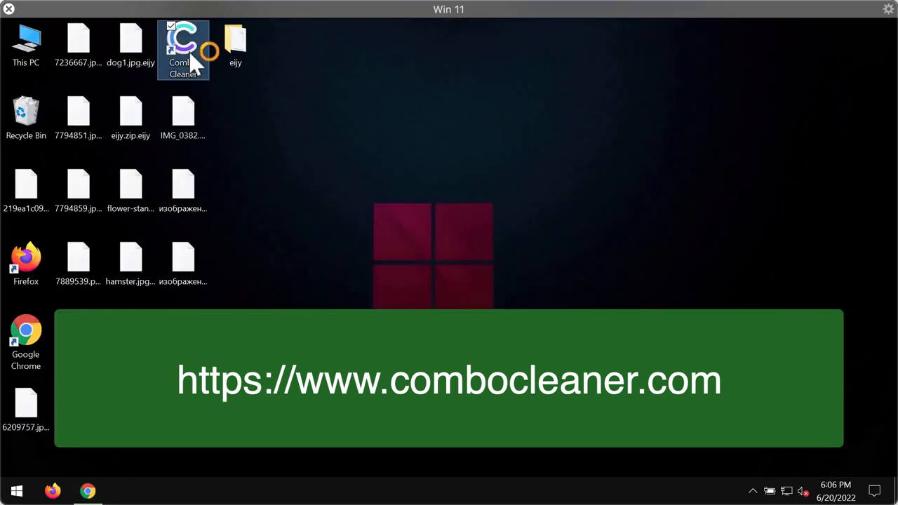
pyautogui.moveTo(184, 54)
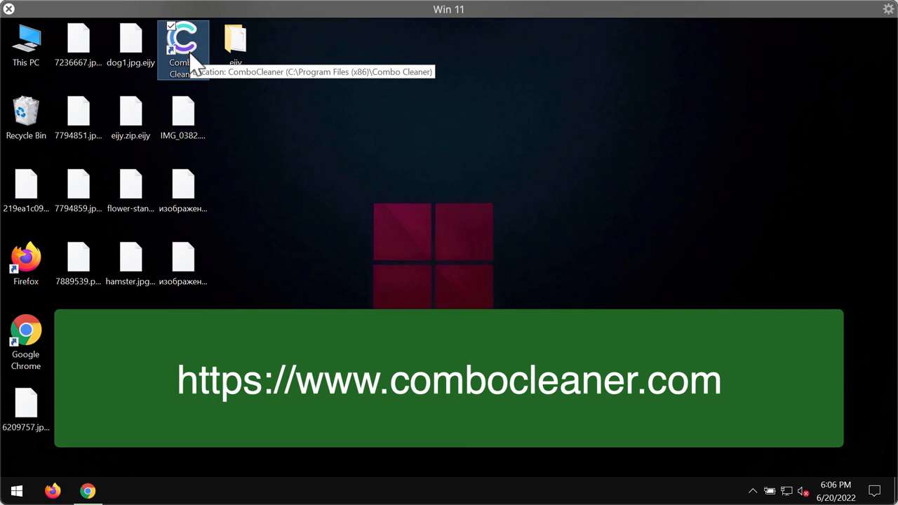
# Launch Combo Cleaner from its desktop shortcut and start a Quick Scan from the Dashboard.
pyautogui.doubleClick(182, 45)
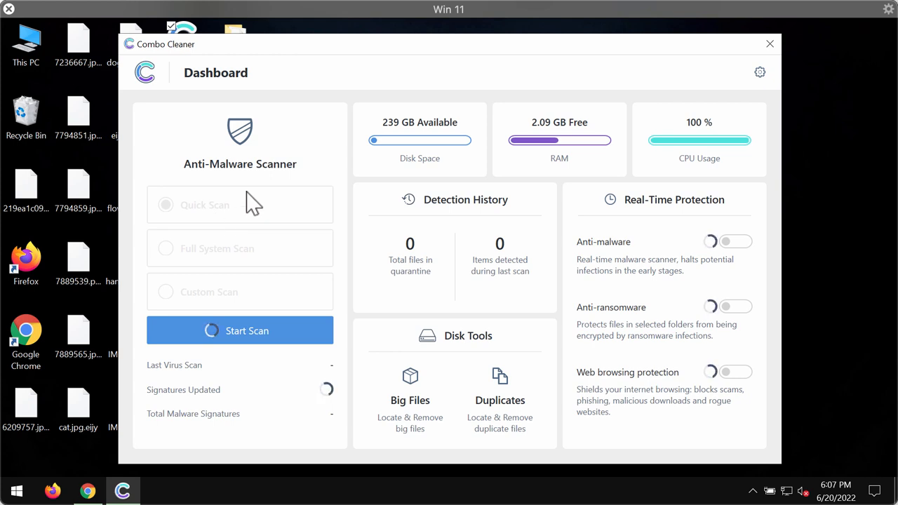
pyautogui.moveTo(262, 237)
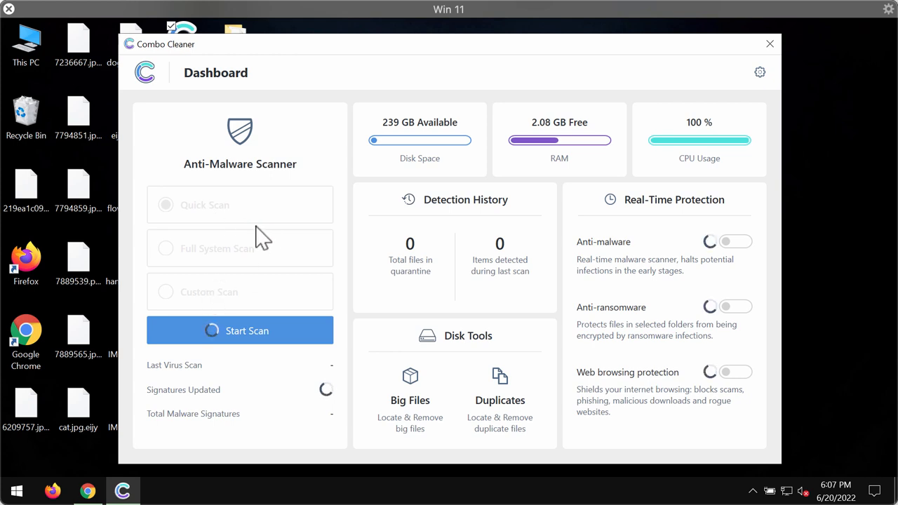
pyautogui.click(240, 204)
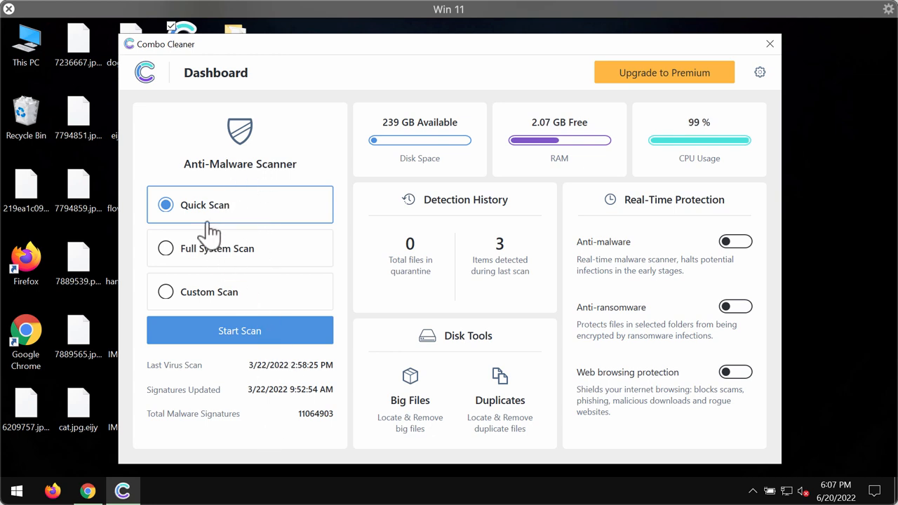
pyautogui.moveTo(231, 179)
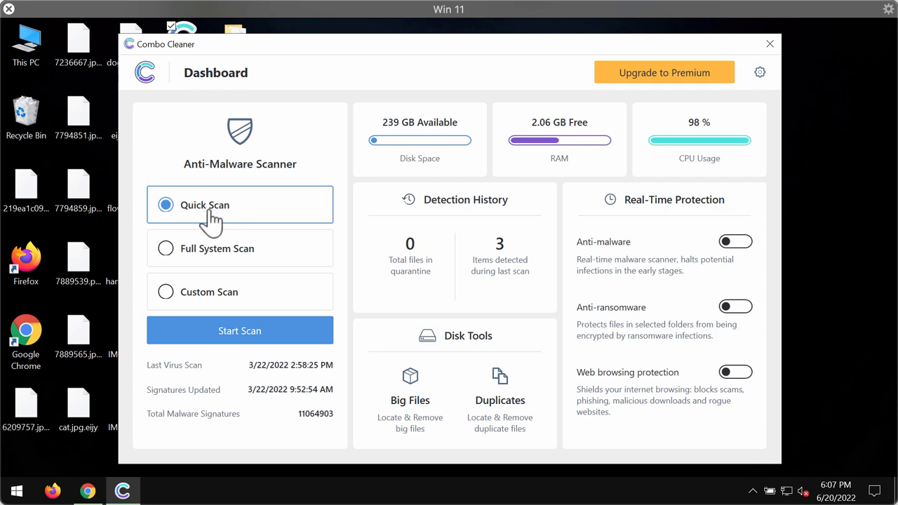
pyautogui.click(239, 331)
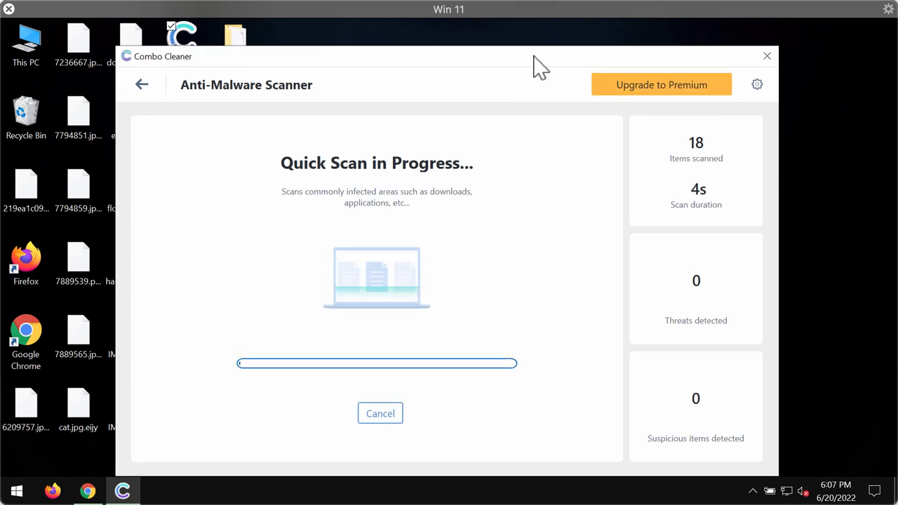
pyautogui.moveTo(561, 321)
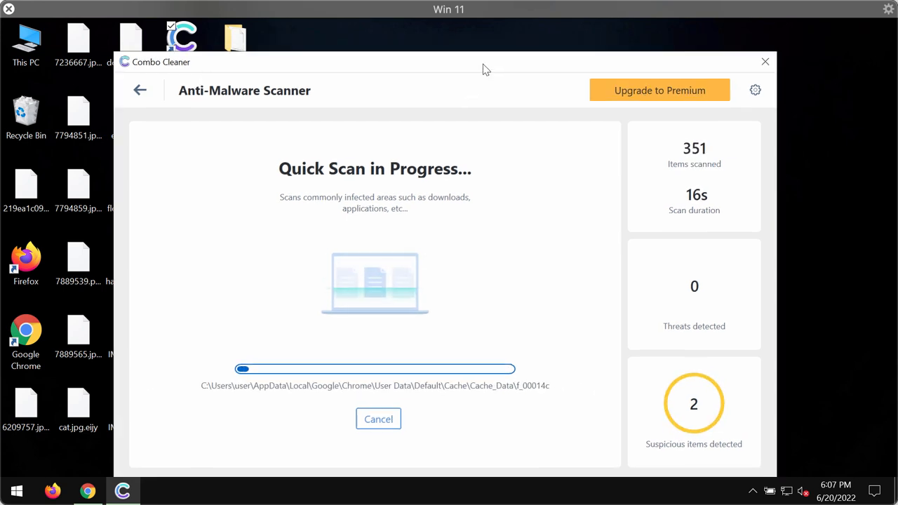
# Show Combo Cleaner's Anti-Ransomware settings listing no protected folders or trusted programs.
pyautogui.click(755, 90)
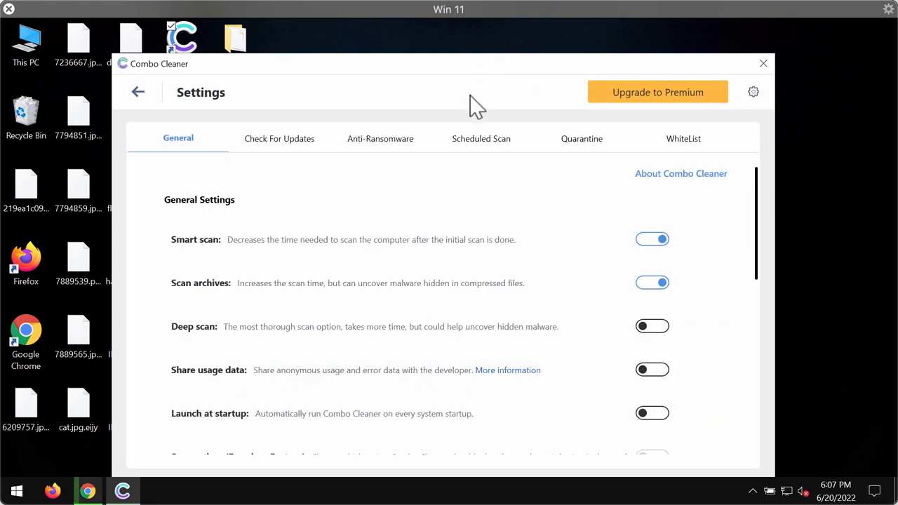
pyautogui.click(380, 139)
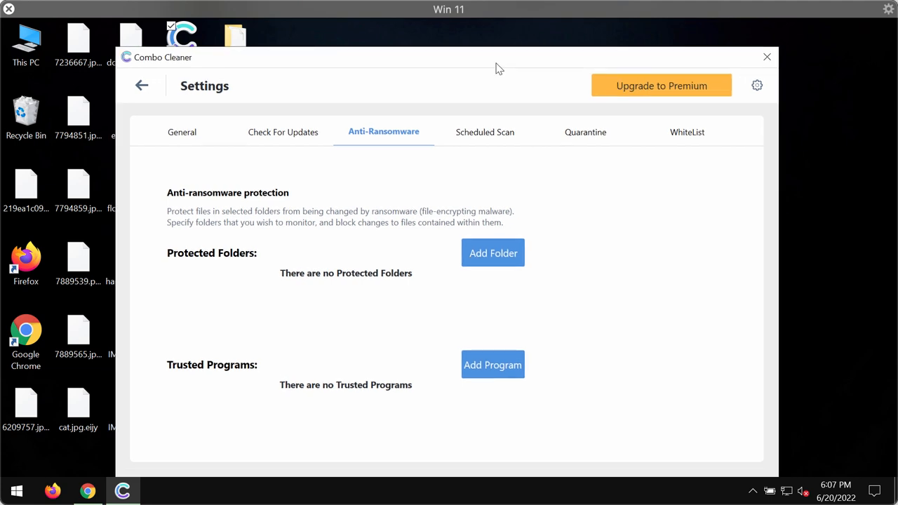
pyautogui.moveTo(502, 76)
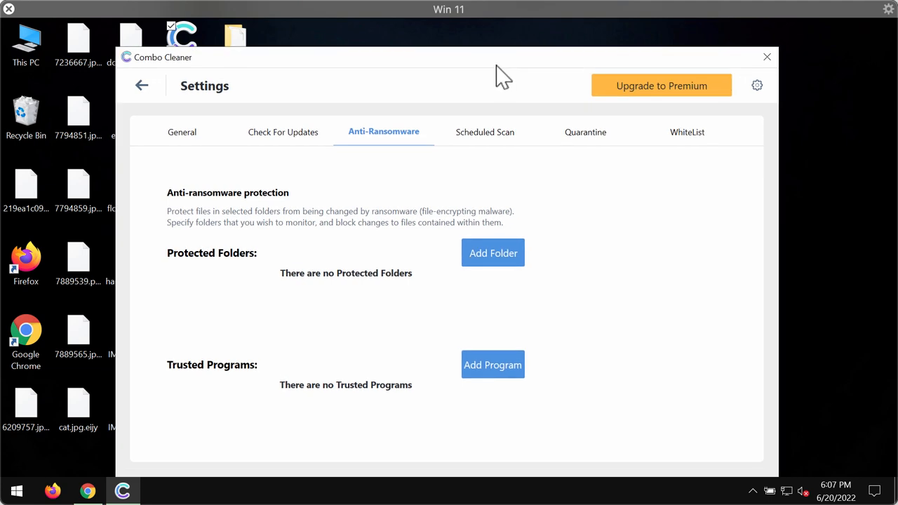
pyautogui.moveTo(272, 227)
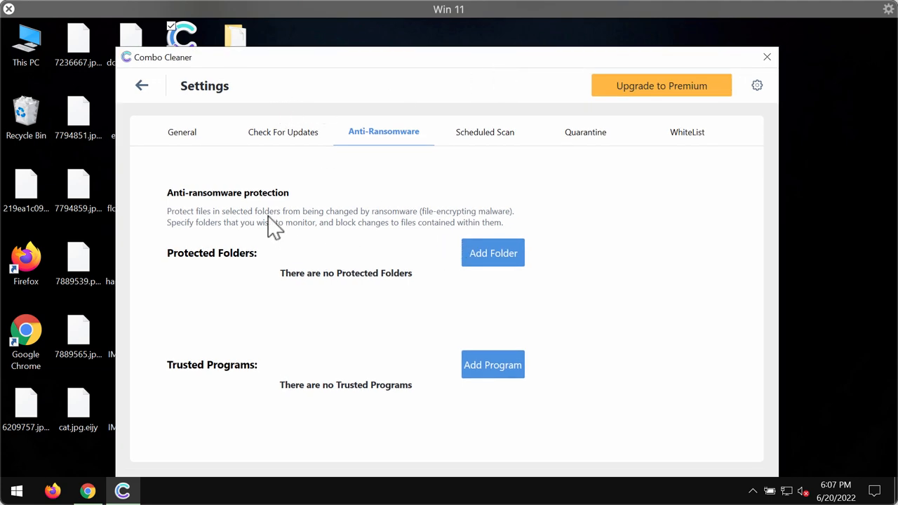
pyautogui.moveTo(309, 241)
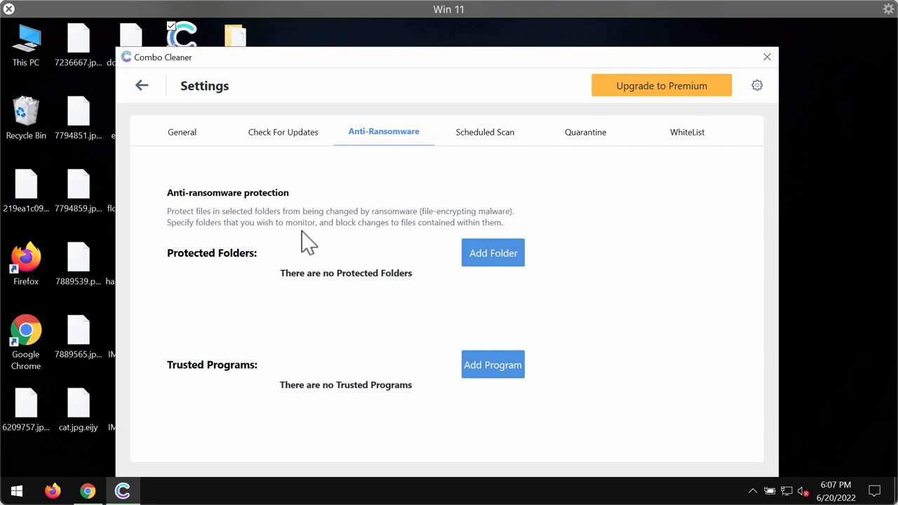
pyautogui.moveTo(494, 252)
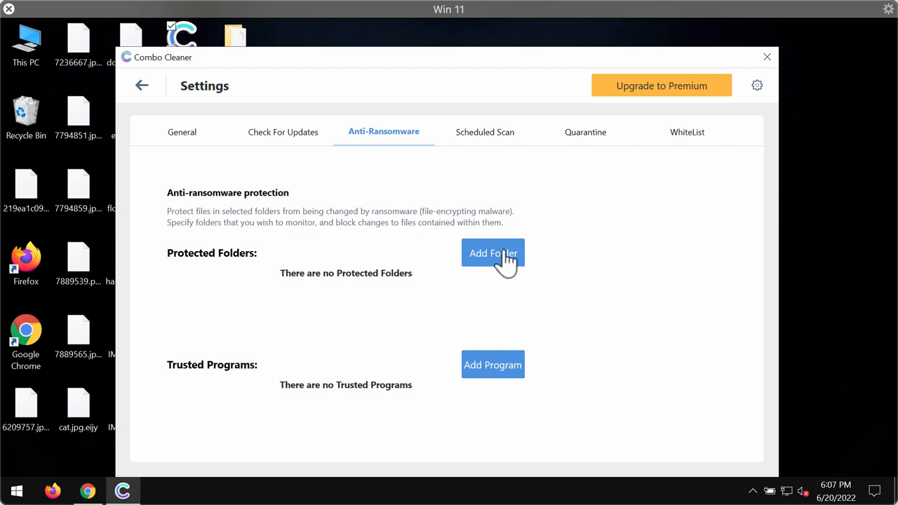
pyautogui.moveTo(510, 236)
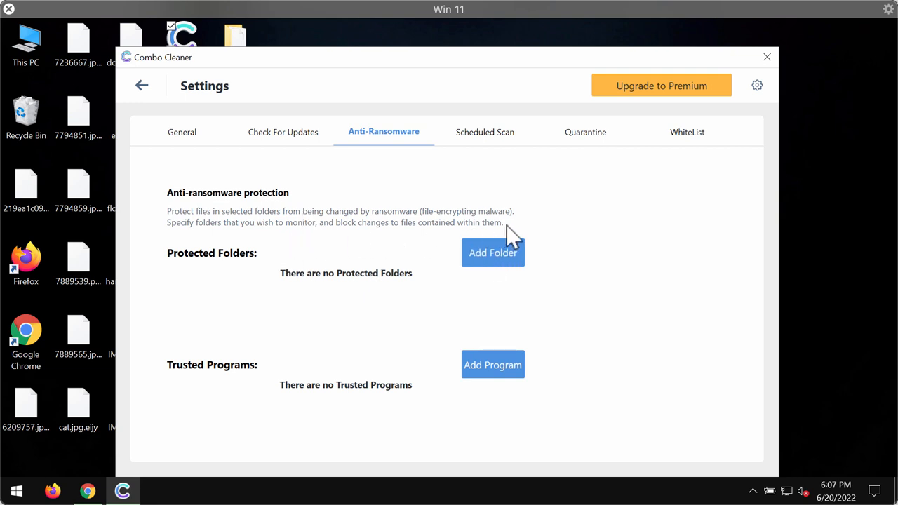
pyautogui.moveTo(143, 93)
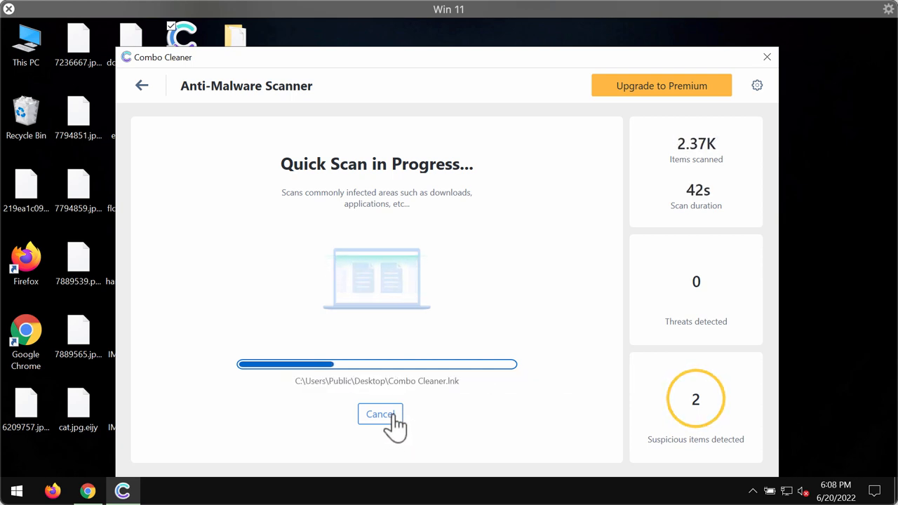
pyautogui.moveTo(395, 468)
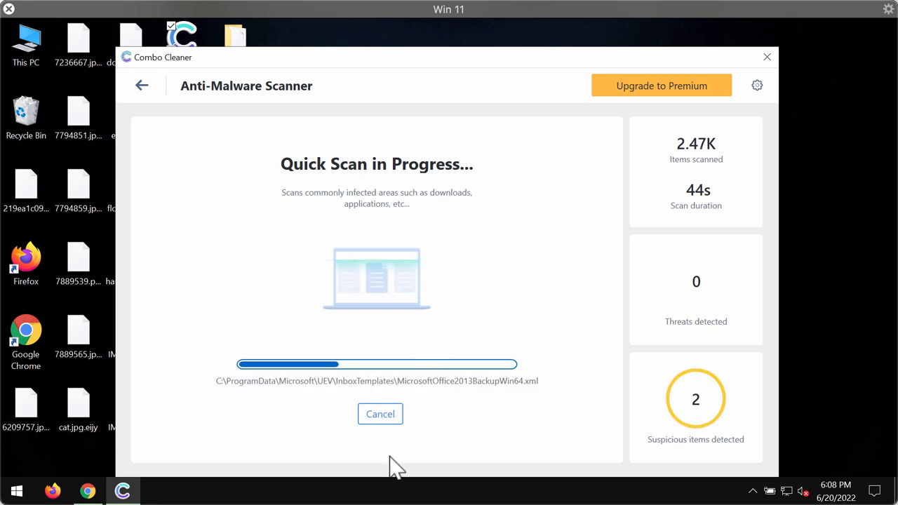
pyautogui.moveTo(466, 428)
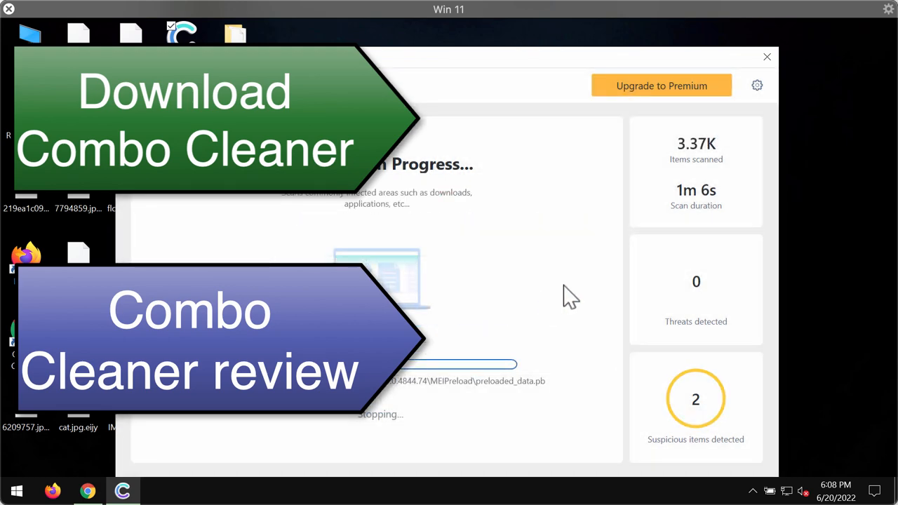
pyautogui.moveTo(463, 157)
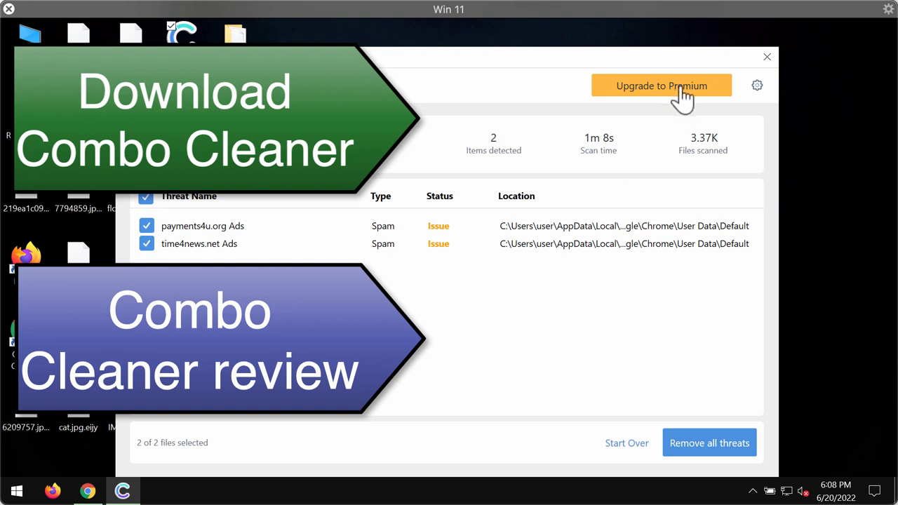
# Bring up the Upgrade to Premium offer after the scan lists two adware threats.
pyautogui.click(661, 85)
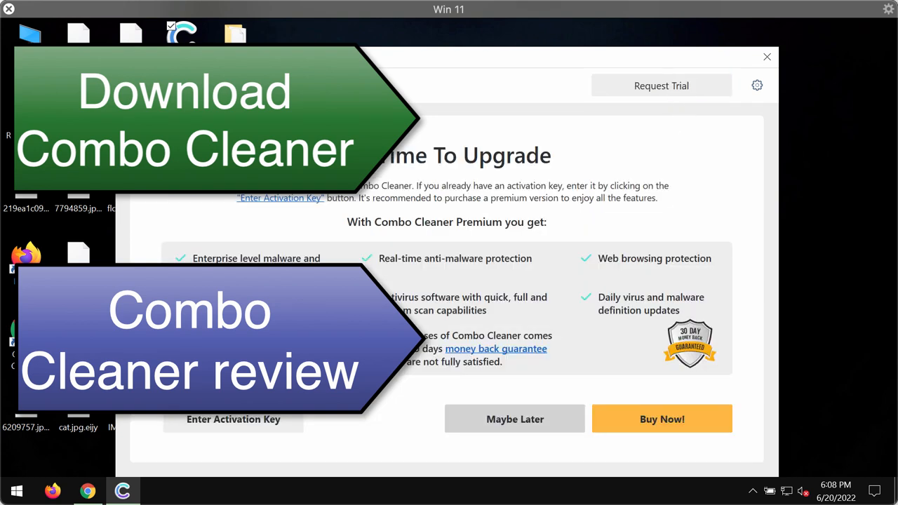